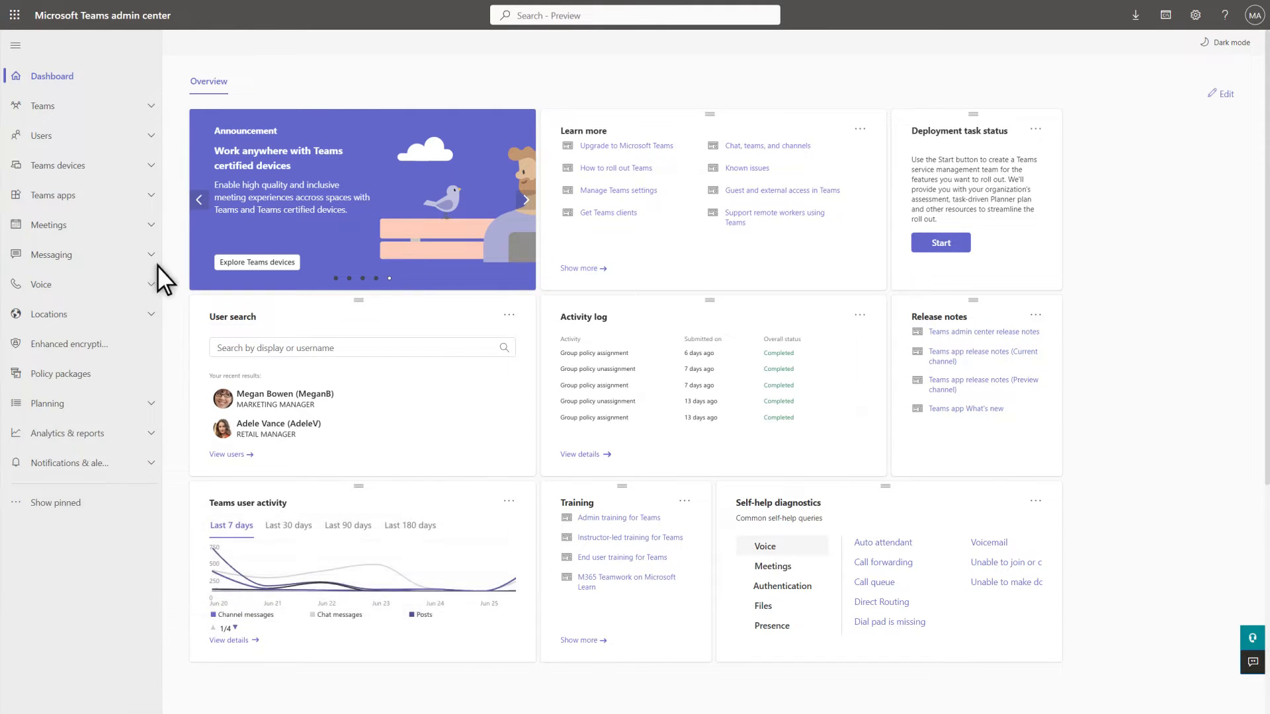
# Step: Expand Teams devices in the left navigation to show its device categories, including Phones
pyautogui.click(58, 165)
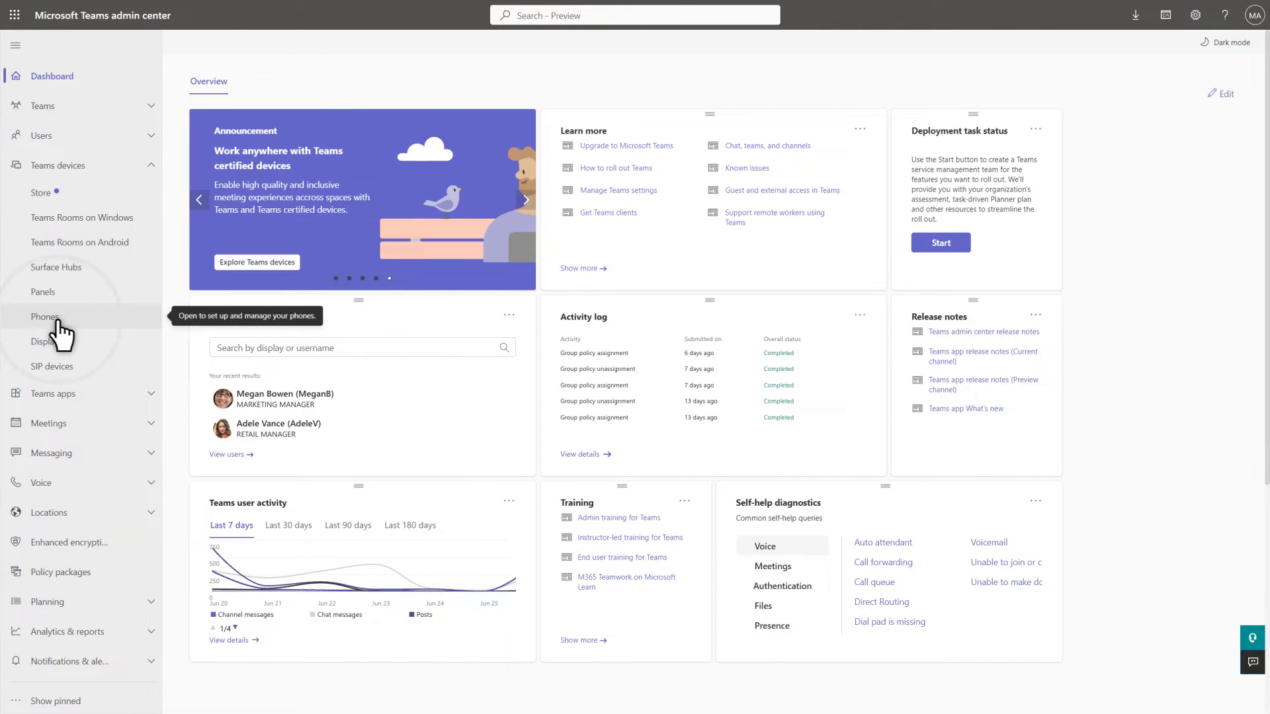
# Step: On the Phones page, select the first mp56, the t56a and the t55a phones
pyautogui.click(44, 317)
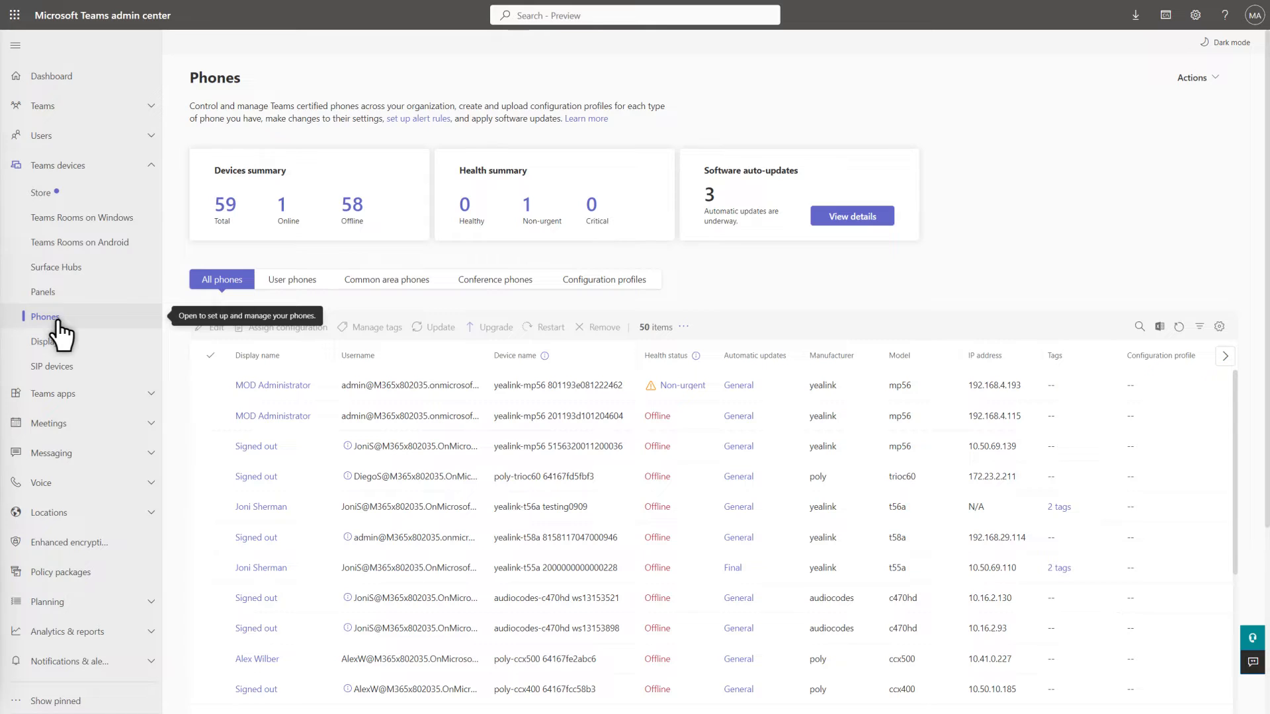
pyautogui.moveTo(188, 383)
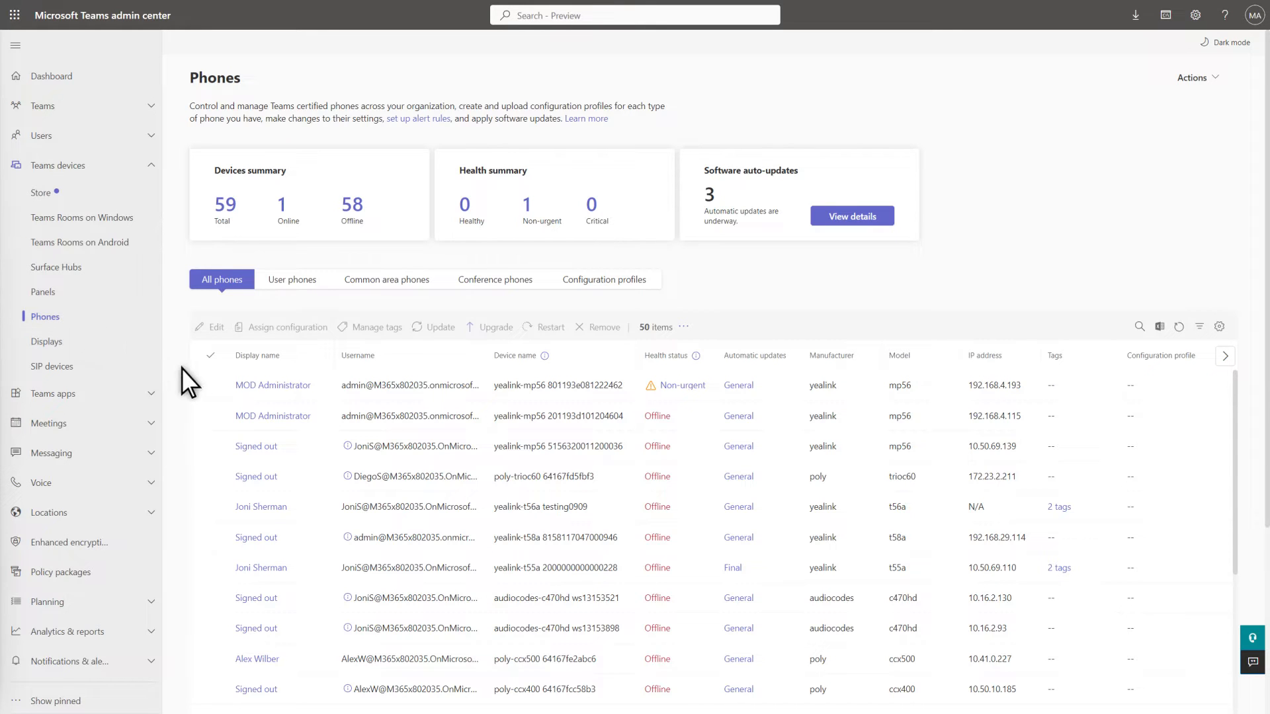
pyautogui.click(210, 385)
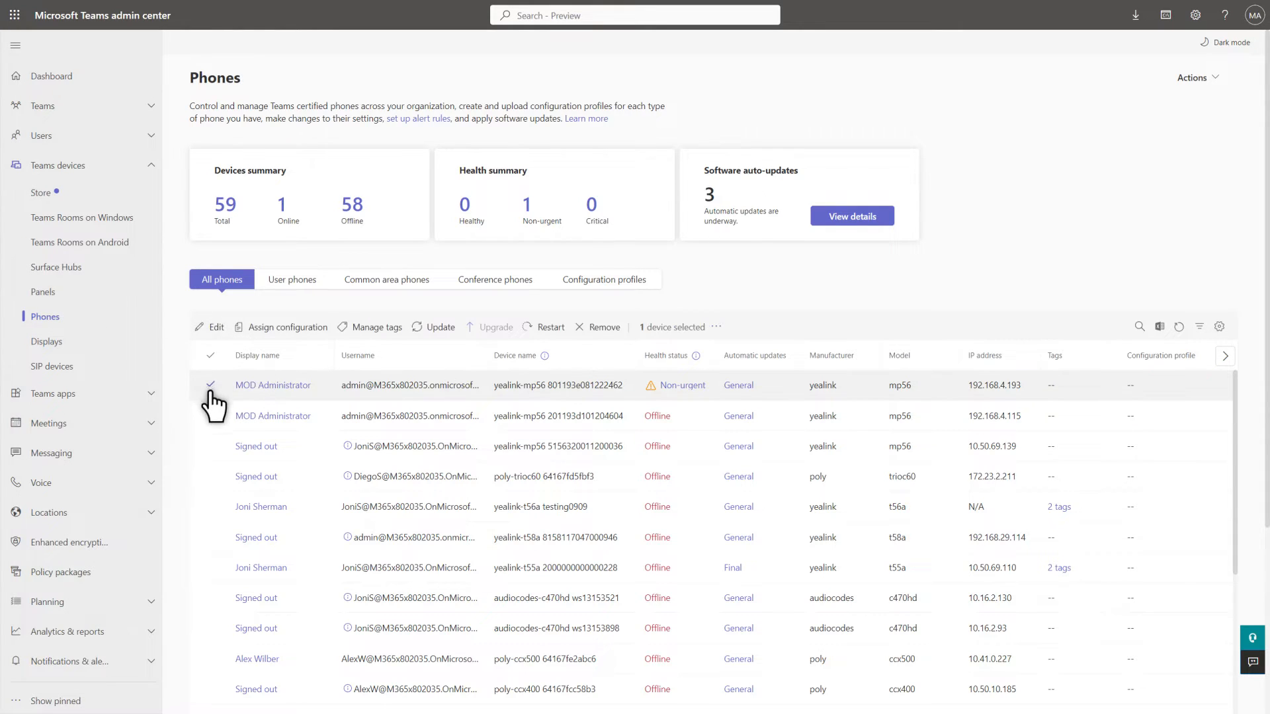
pyautogui.click(212, 505)
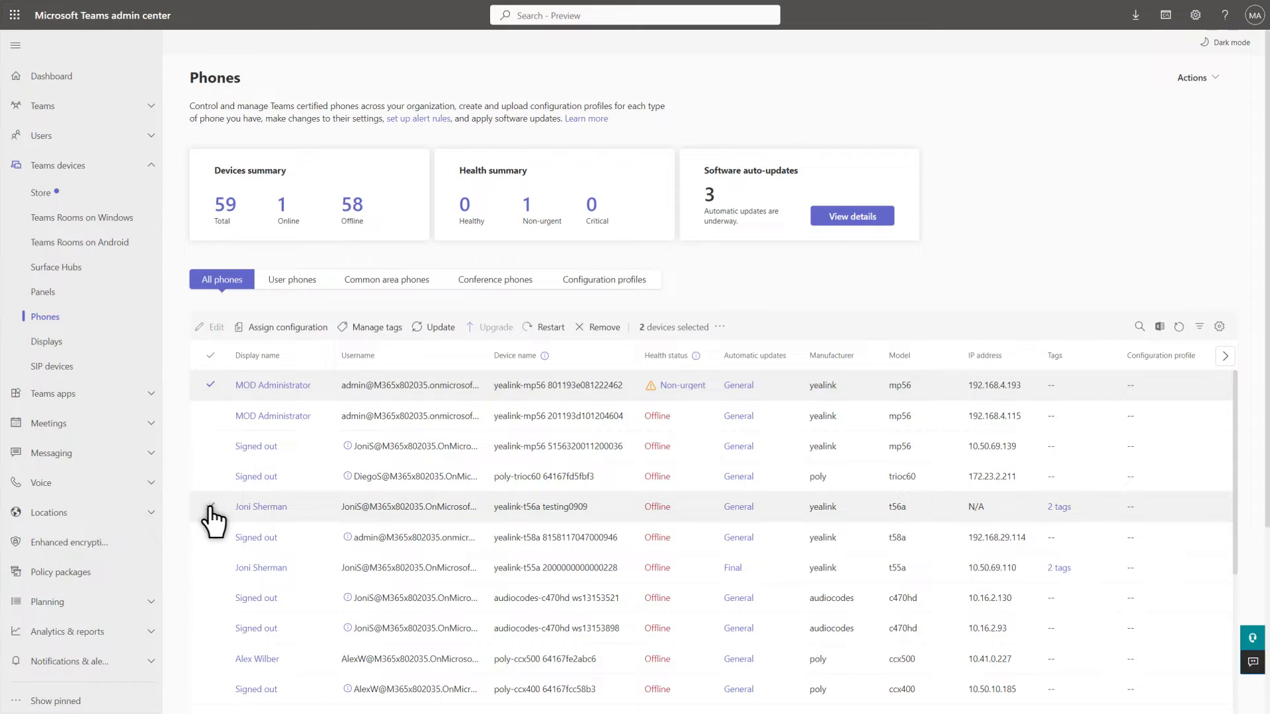
pyautogui.click(210, 567)
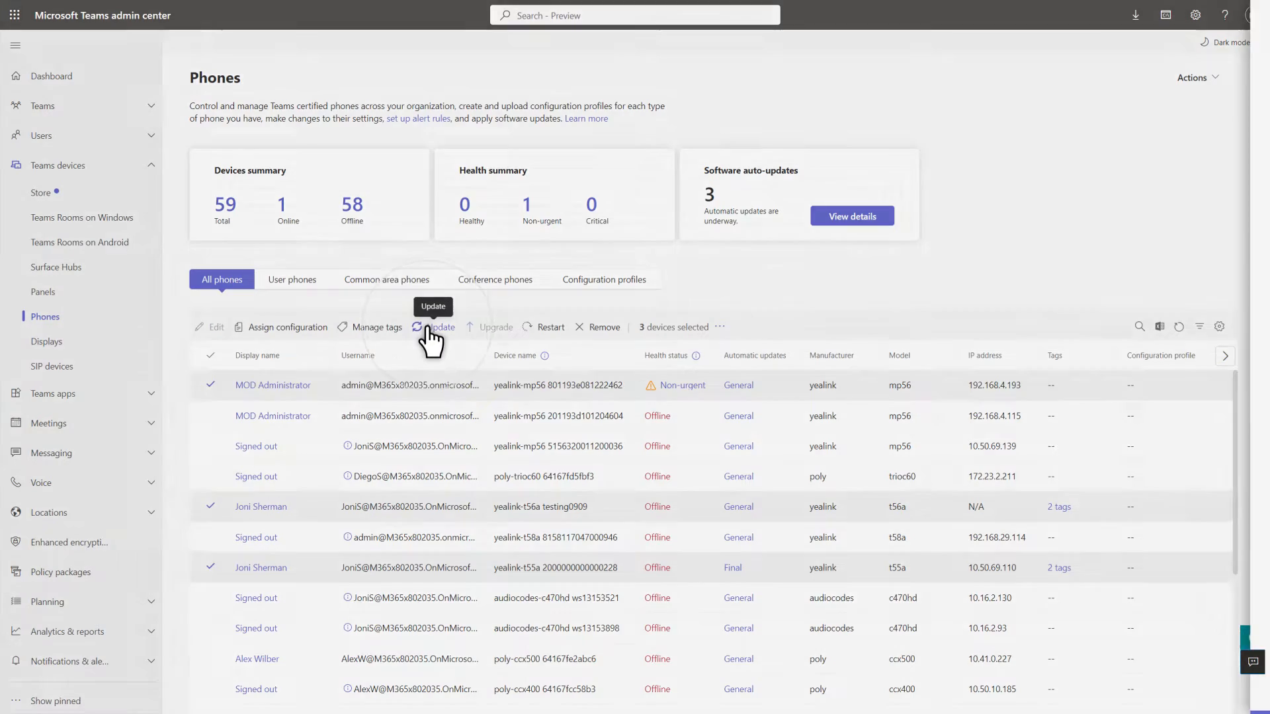
# Step: Open Update for the selected phones, set auto-update phase to 'Replace existing value with', and expand Manual updates
pyautogui.click(439, 326)
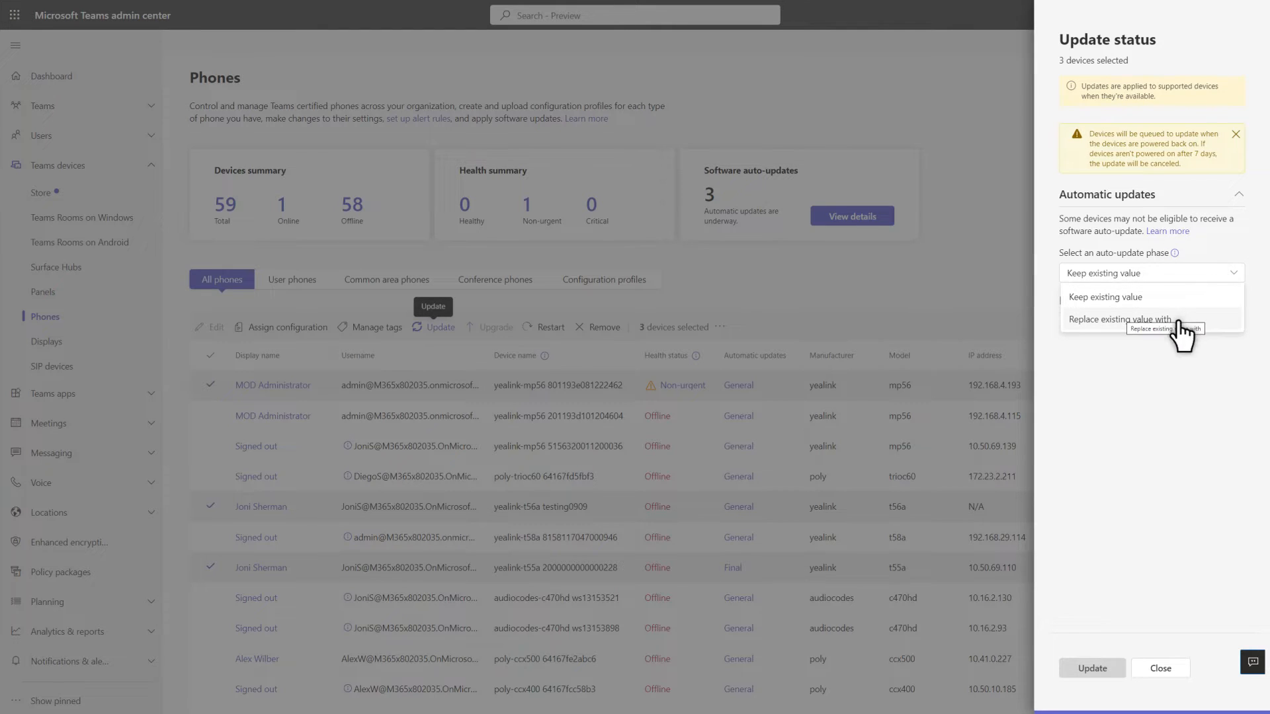
pyautogui.click(1119, 318)
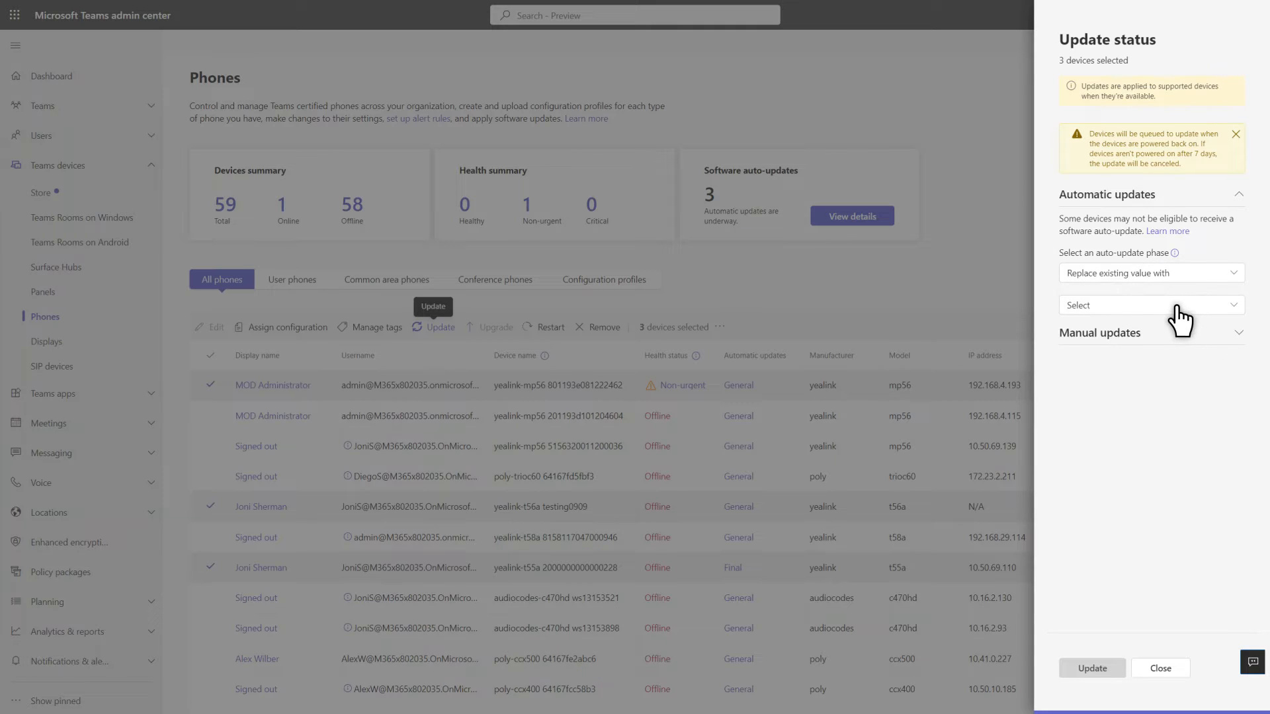
pyautogui.click(1150, 305)
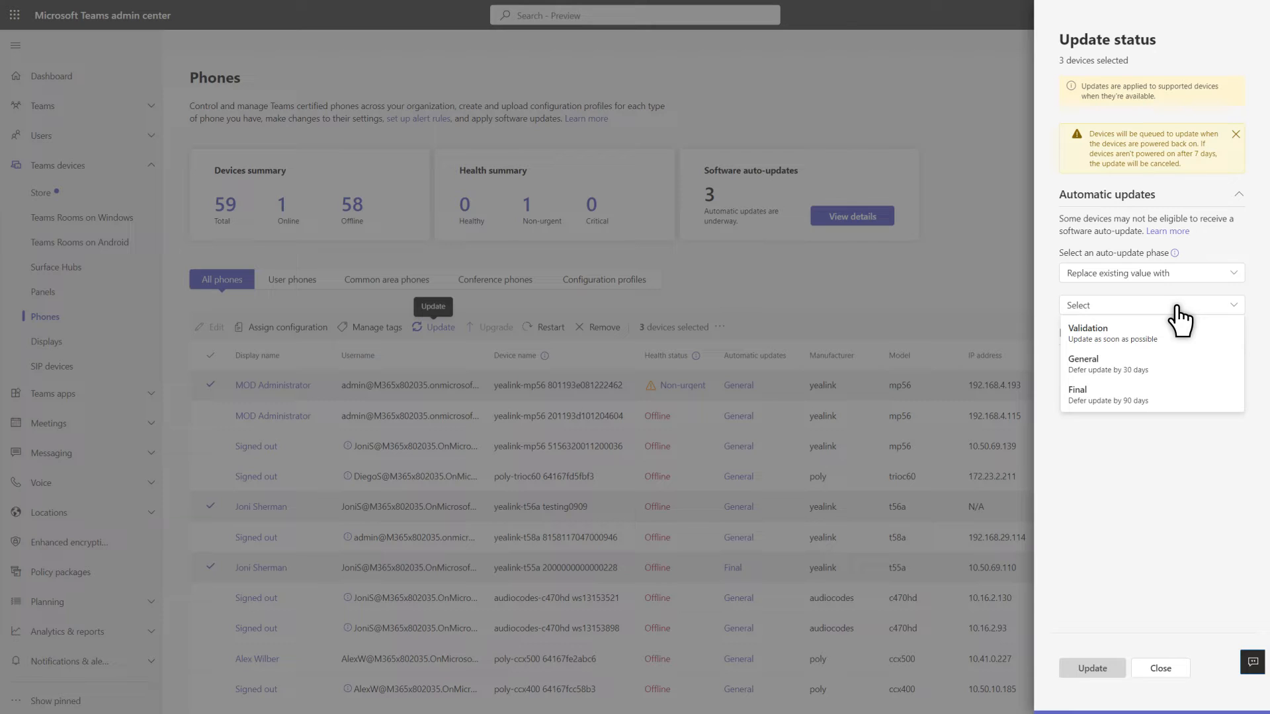
pyautogui.click(1101, 224)
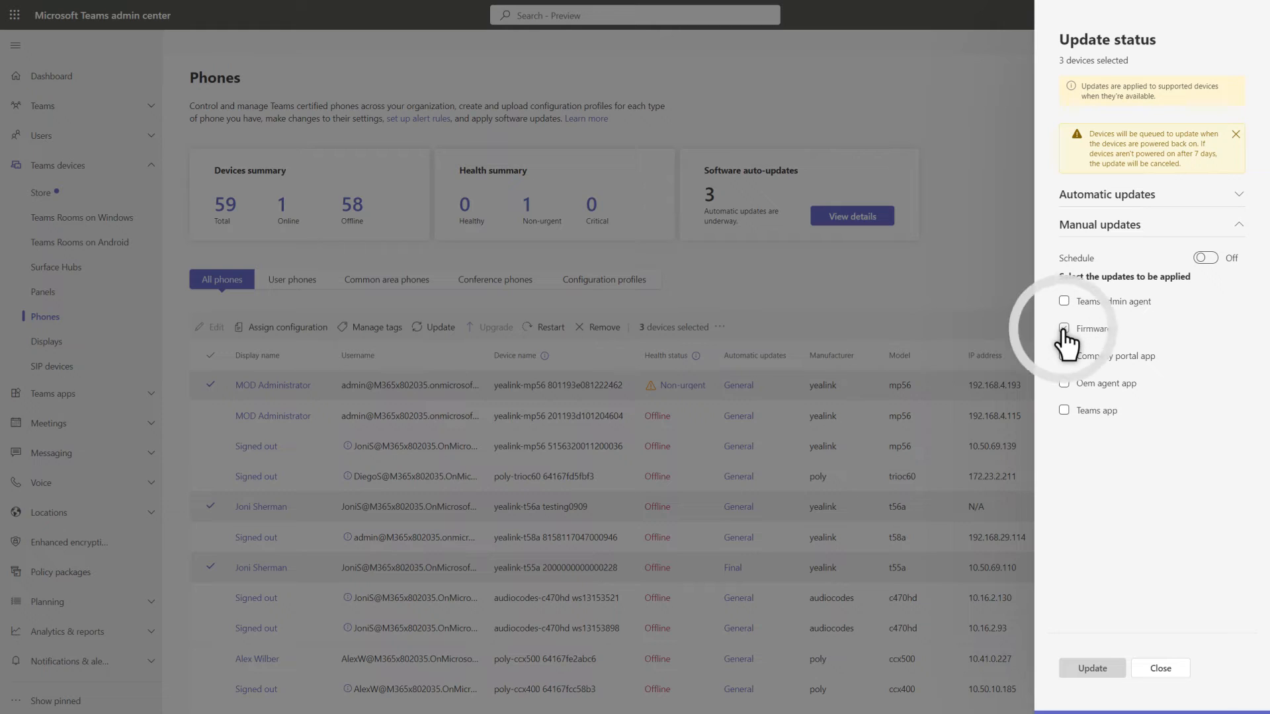
# Step: Tick Firmware, schedule it for Jun 24 2023 at 22:00 Pacific Time, and save
pyautogui.click(1064, 328)
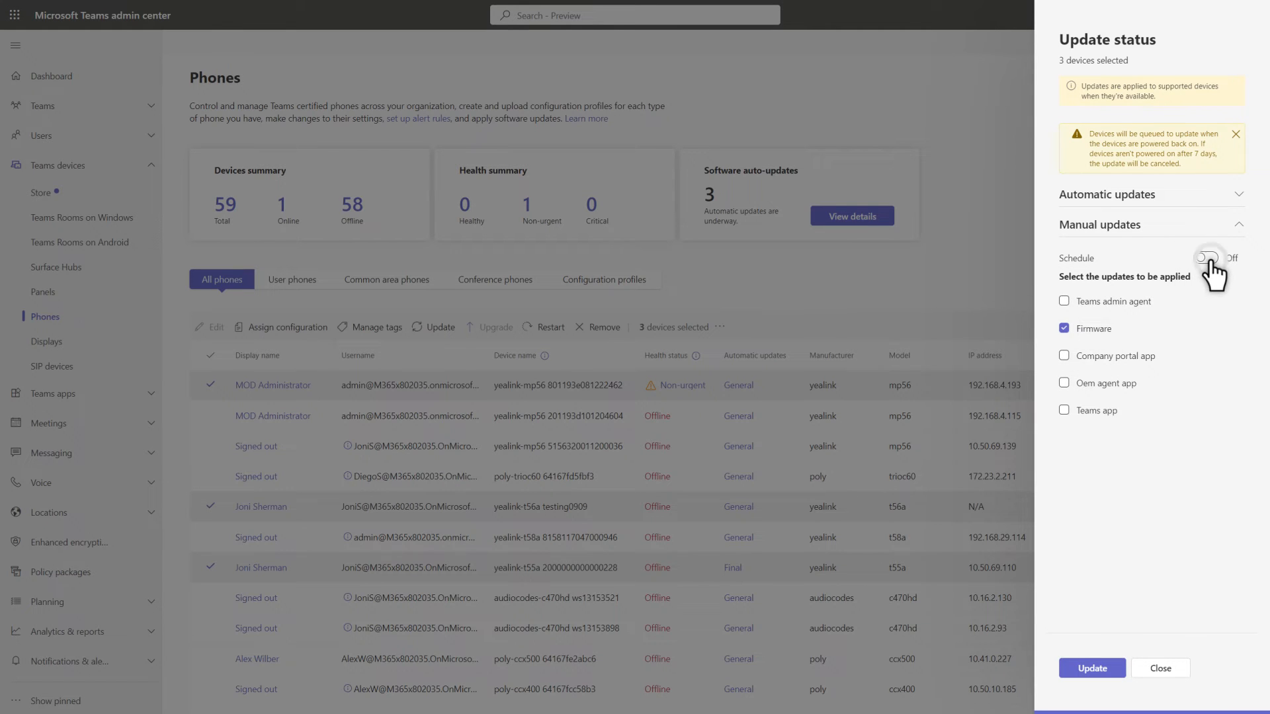
pyautogui.click(1206, 257)
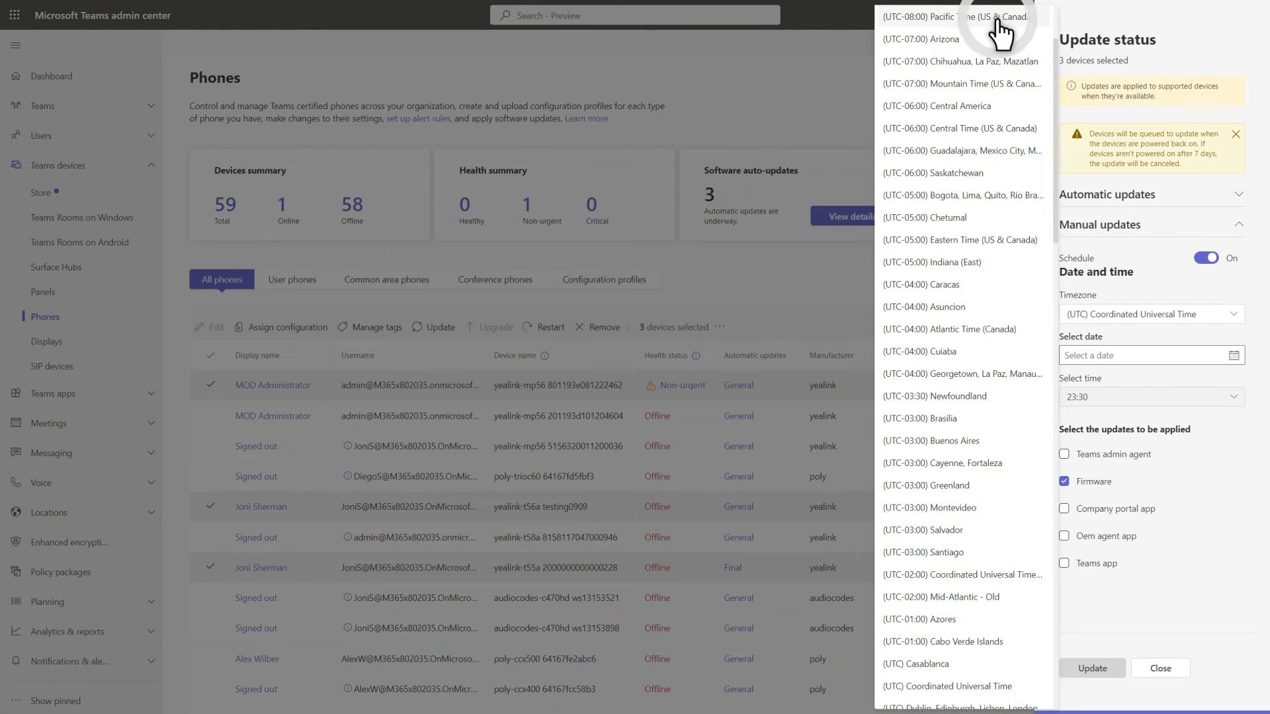
pyautogui.click(949, 16)
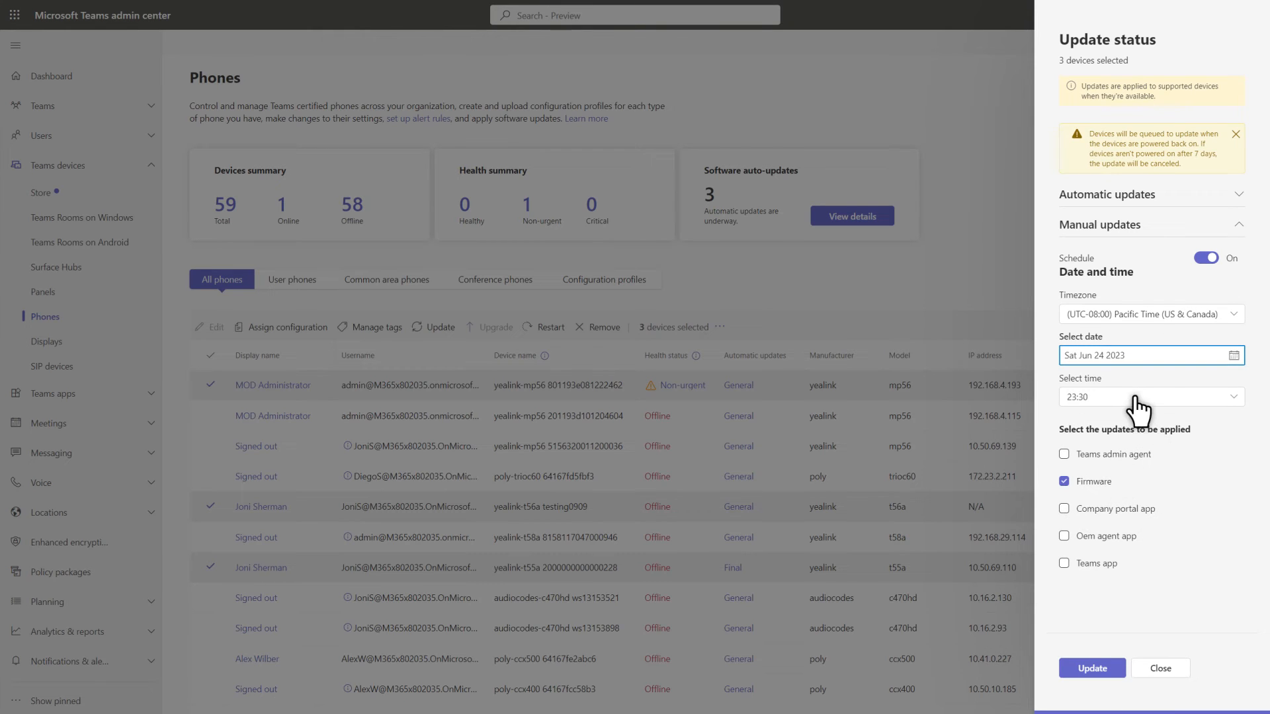
pyautogui.click(1145, 396)
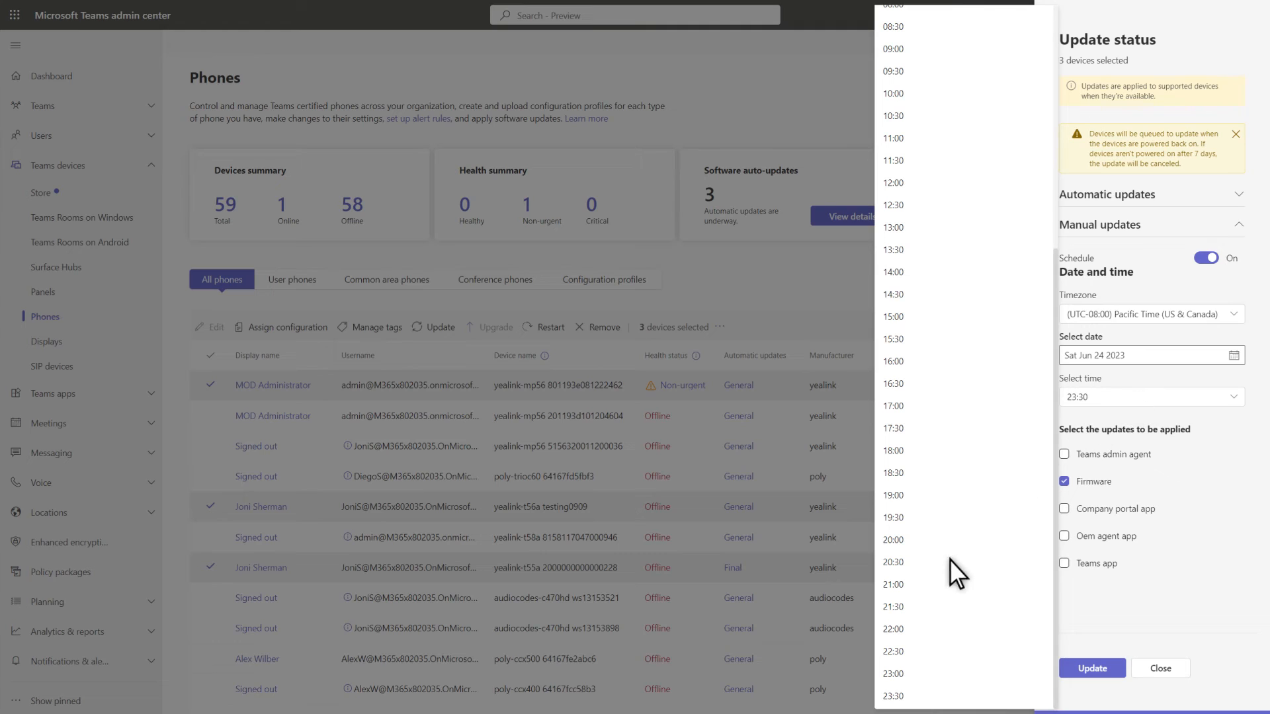
pyautogui.click(894, 629)
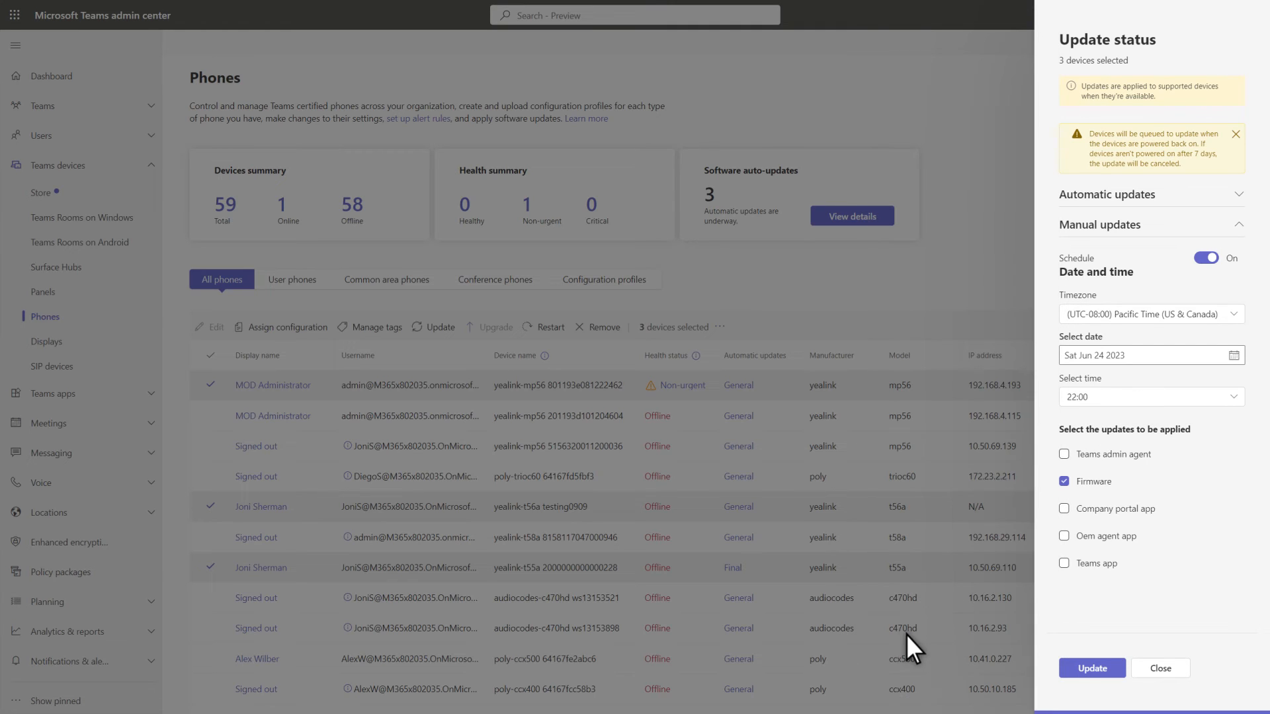
pyautogui.moveTo(1046, 667)
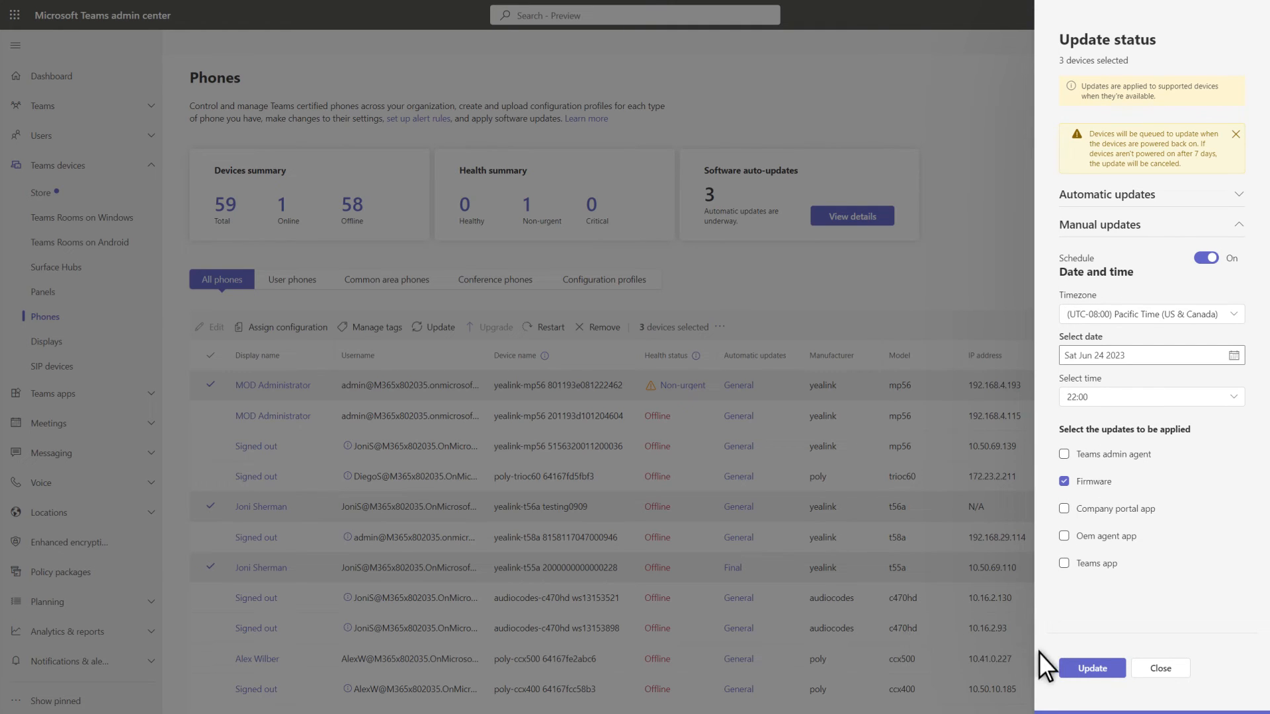
pyautogui.moveTo(1090, 668)
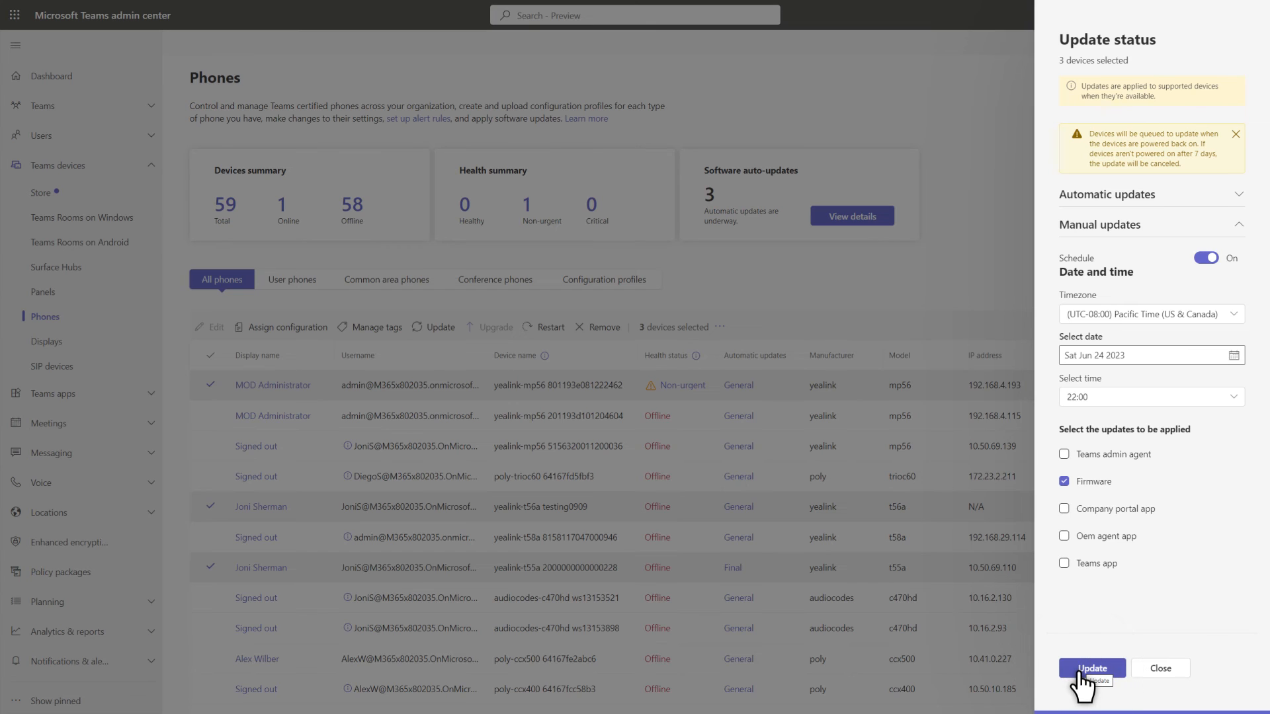
pyautogui.click(1090, 667)
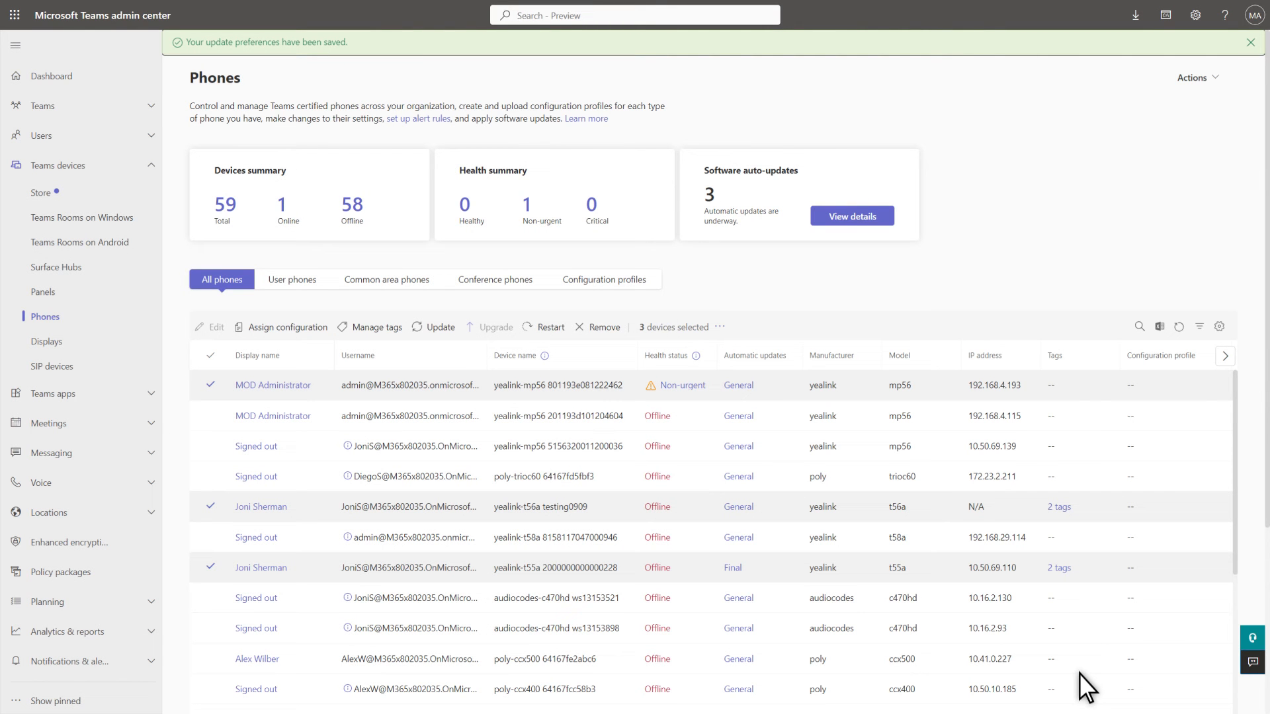